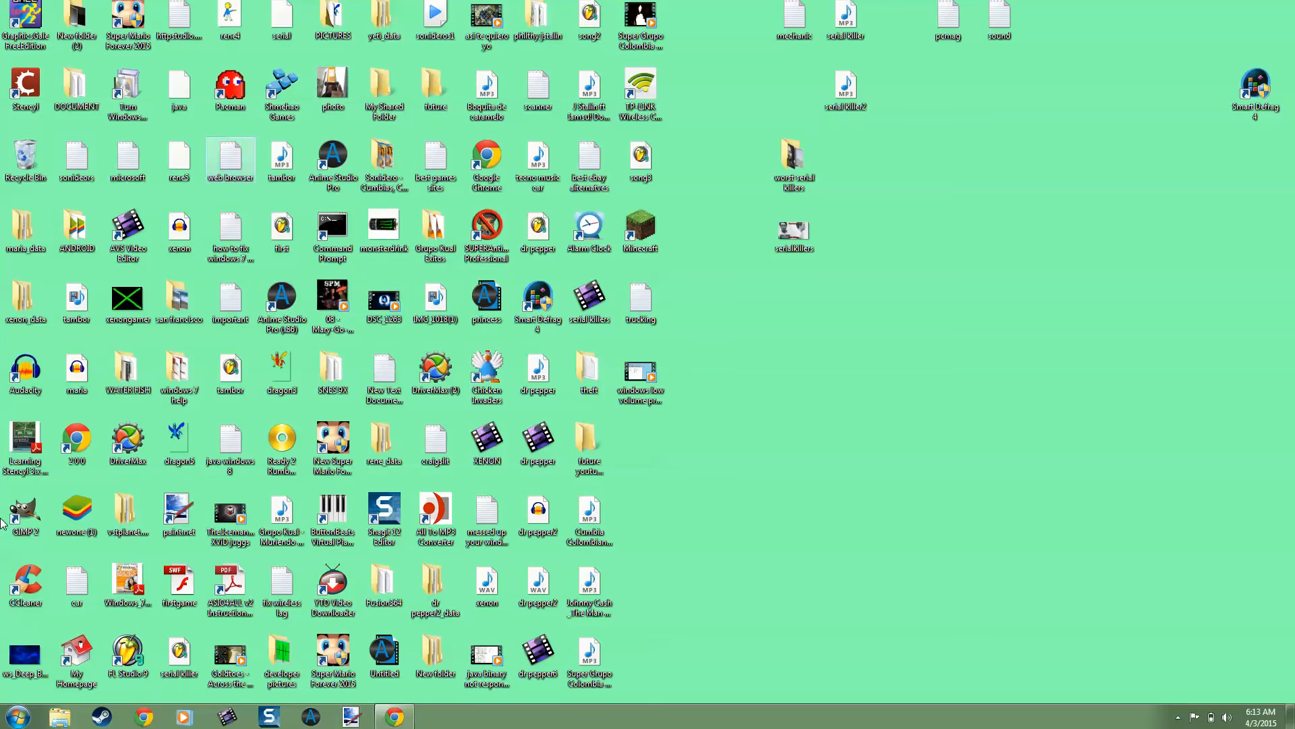
Step: Open Control Panel from the Windows 7 Start menu
left_click(12, 719)
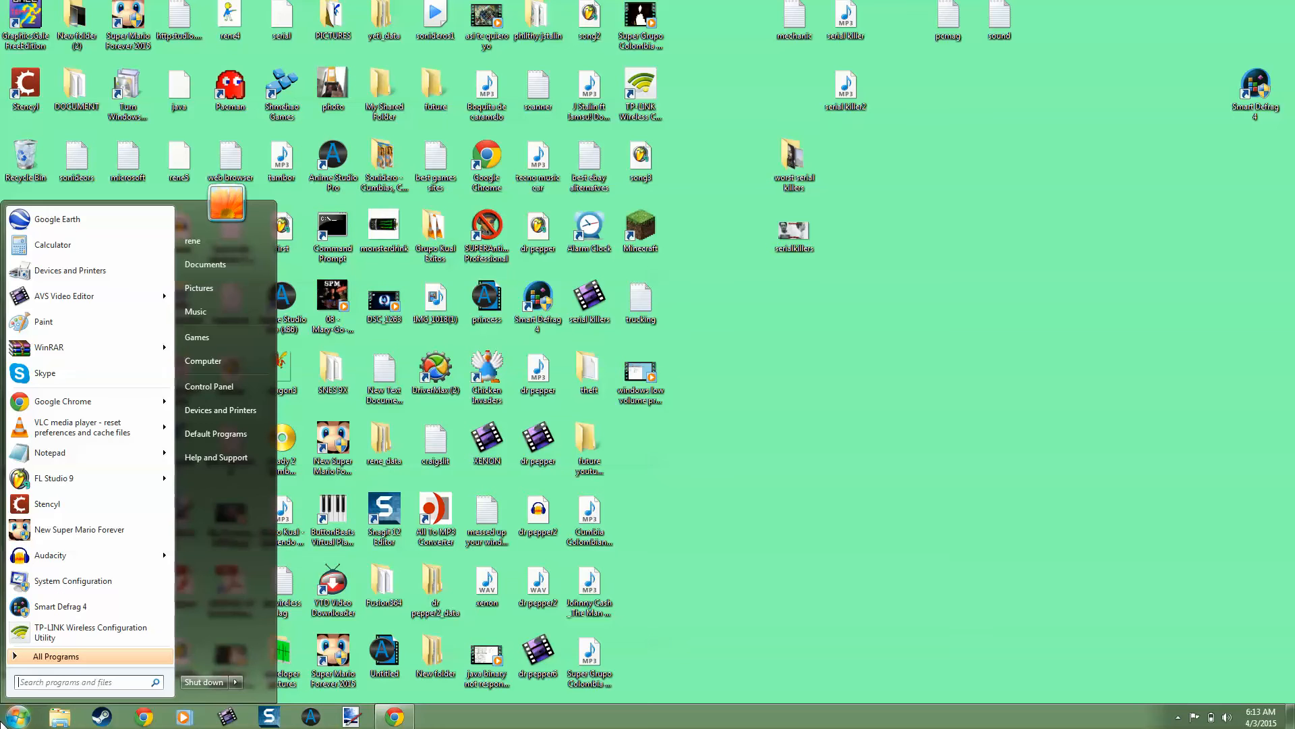
mouse_move(208, 386)
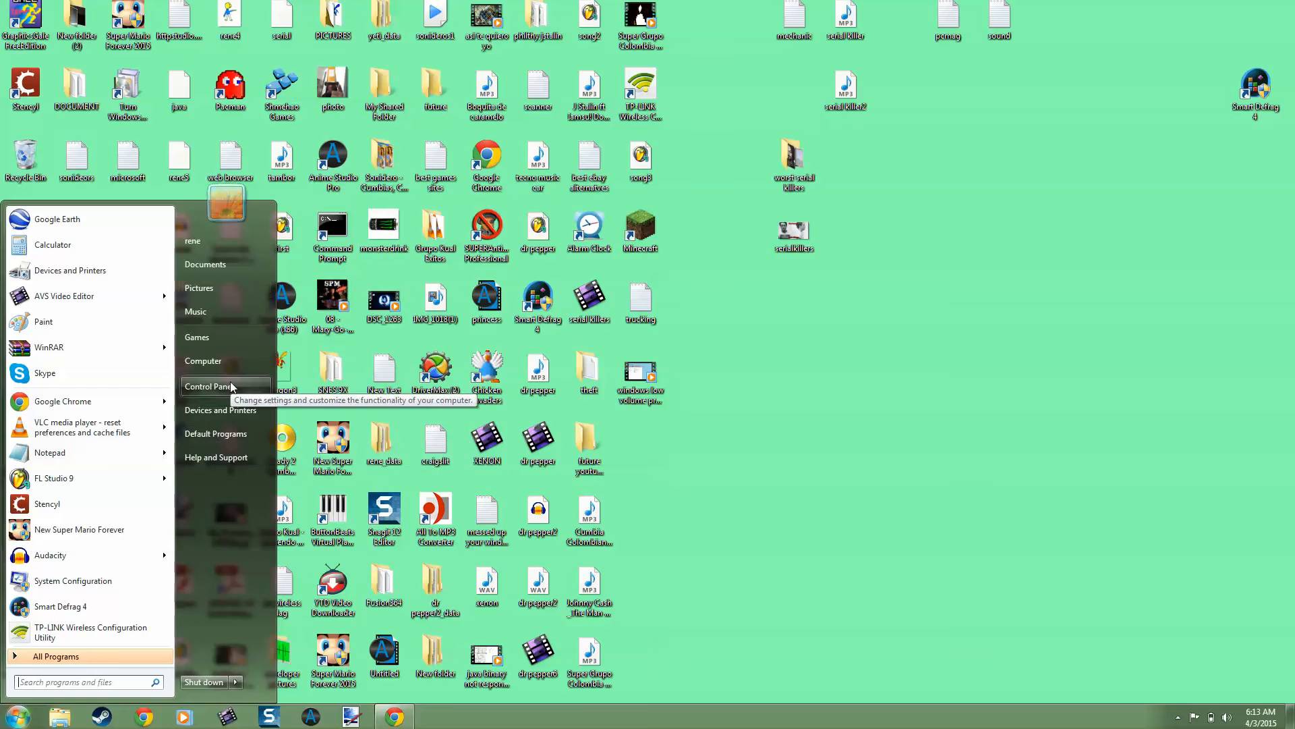
left_click(209, 387)
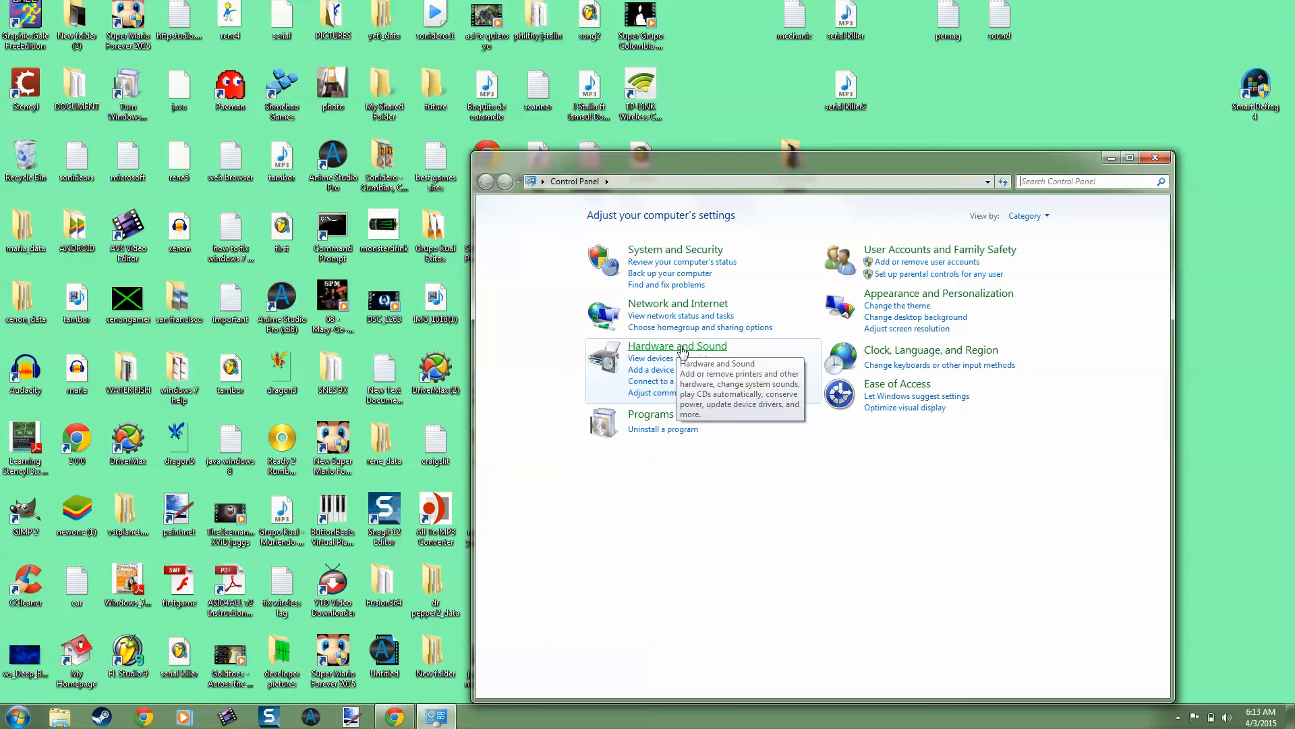
Step: Open the Sound dialog through the Hardware and Sound category
left_click(677, 345)
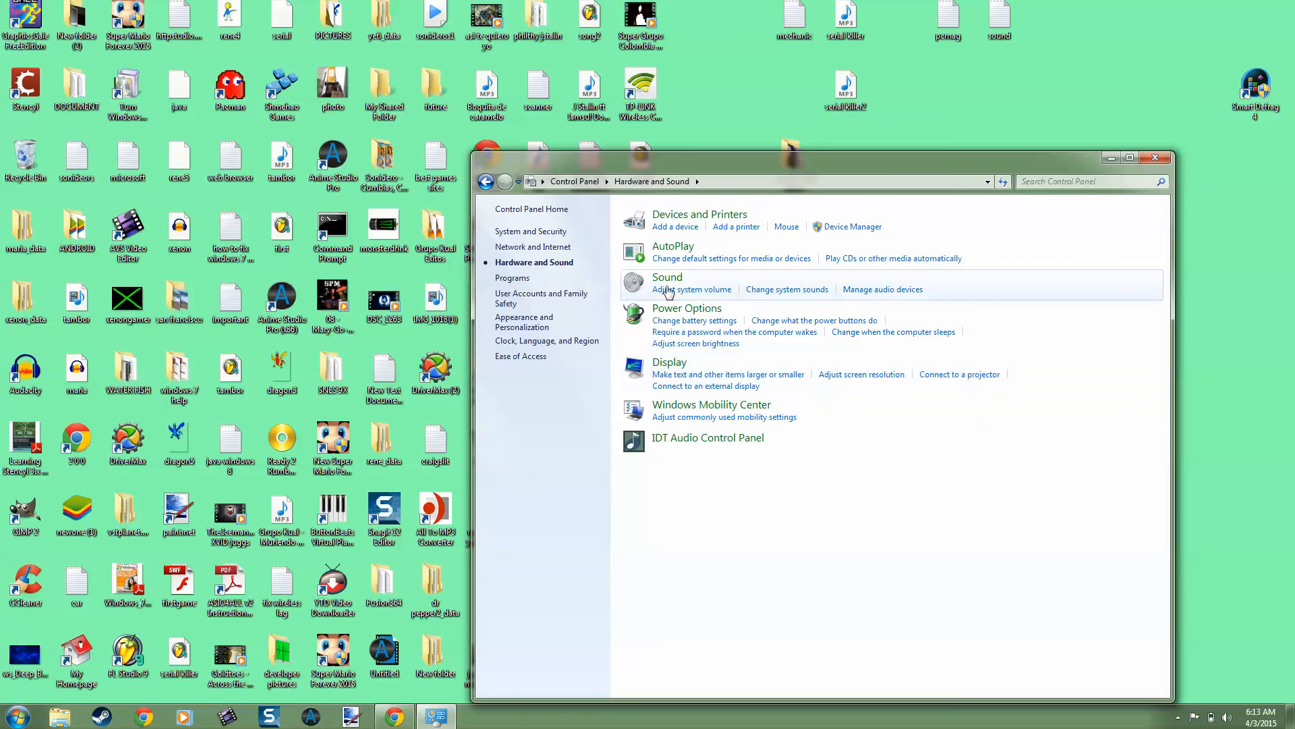
mouse_move(671, 280)
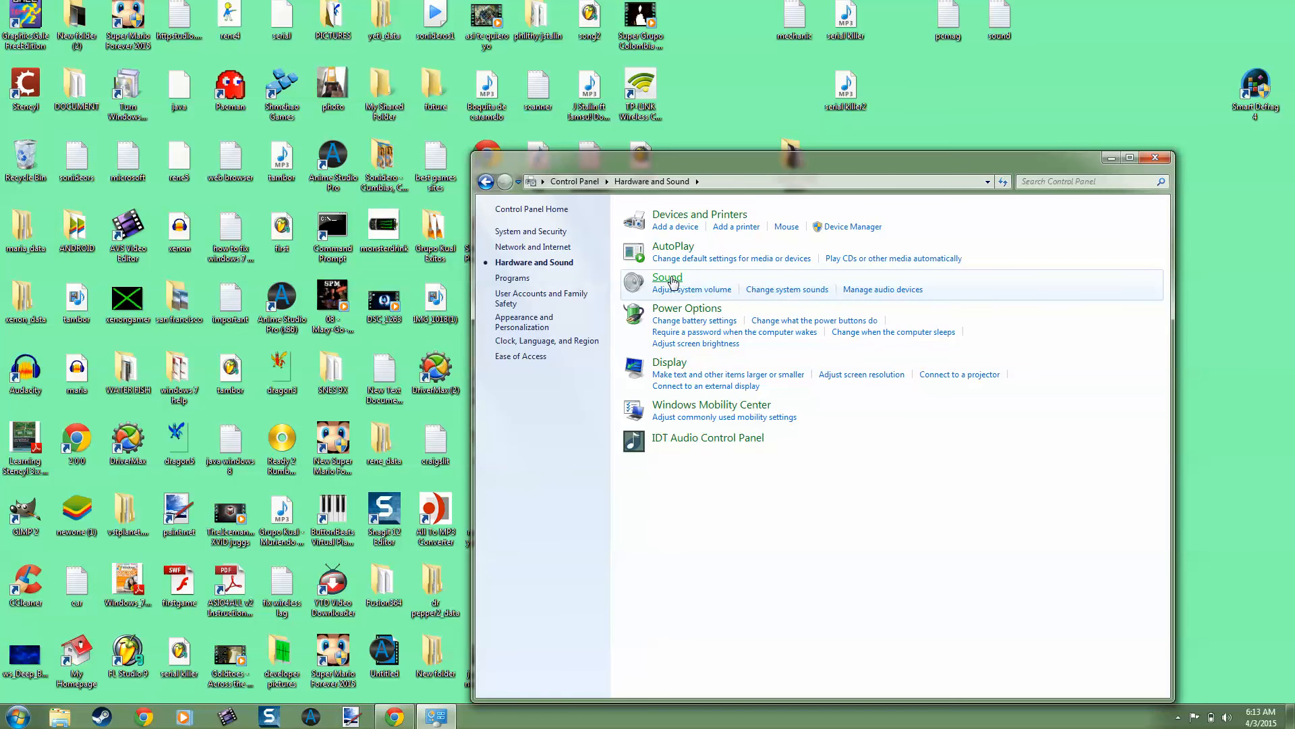
left_click(667, 277)
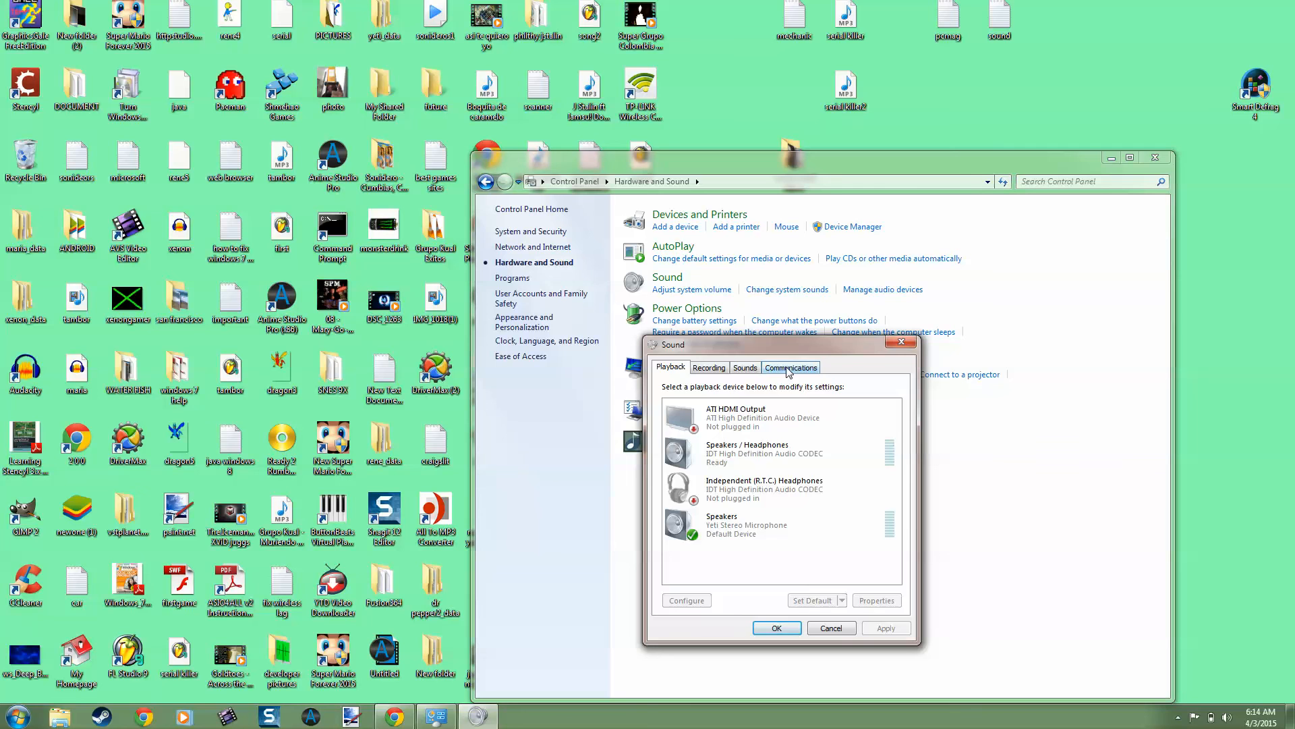
Step: Set Communications activity to 'Do nothing', confirm with OK, and show the tray volume slider
left_click(790, 366)
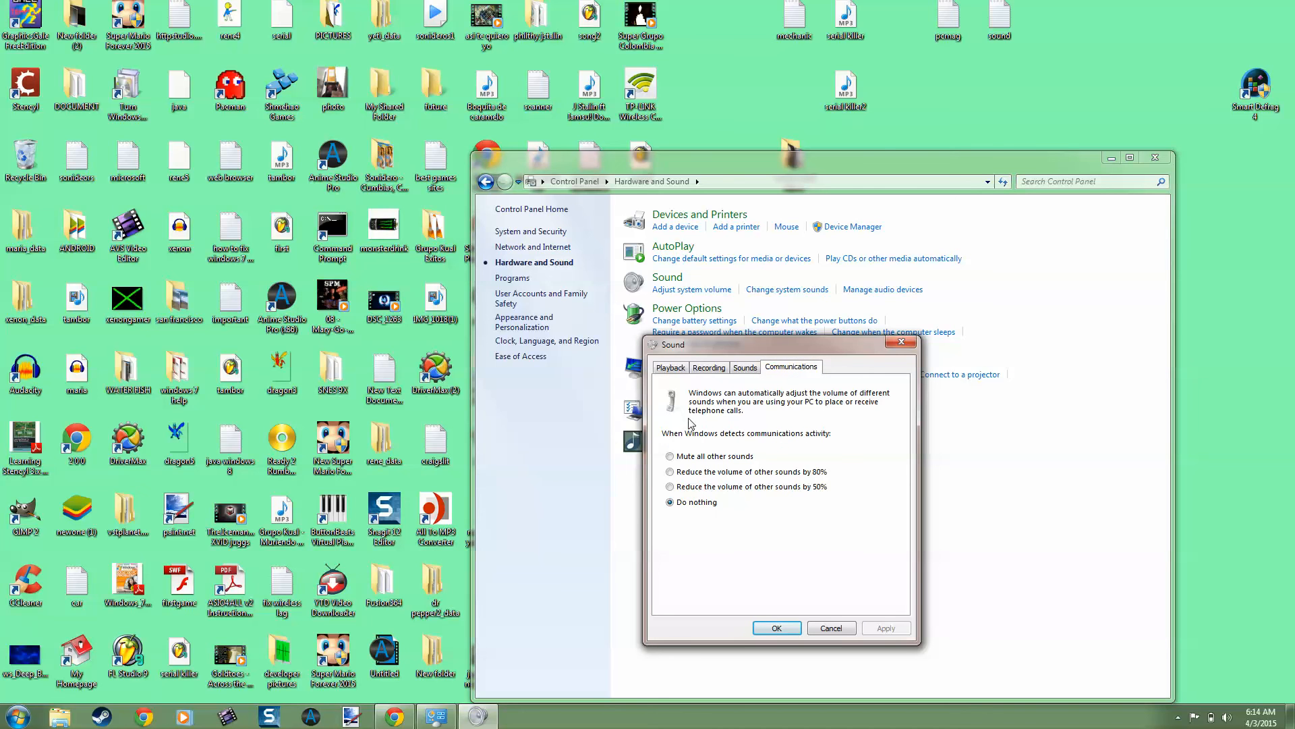
left_click(670, 472)
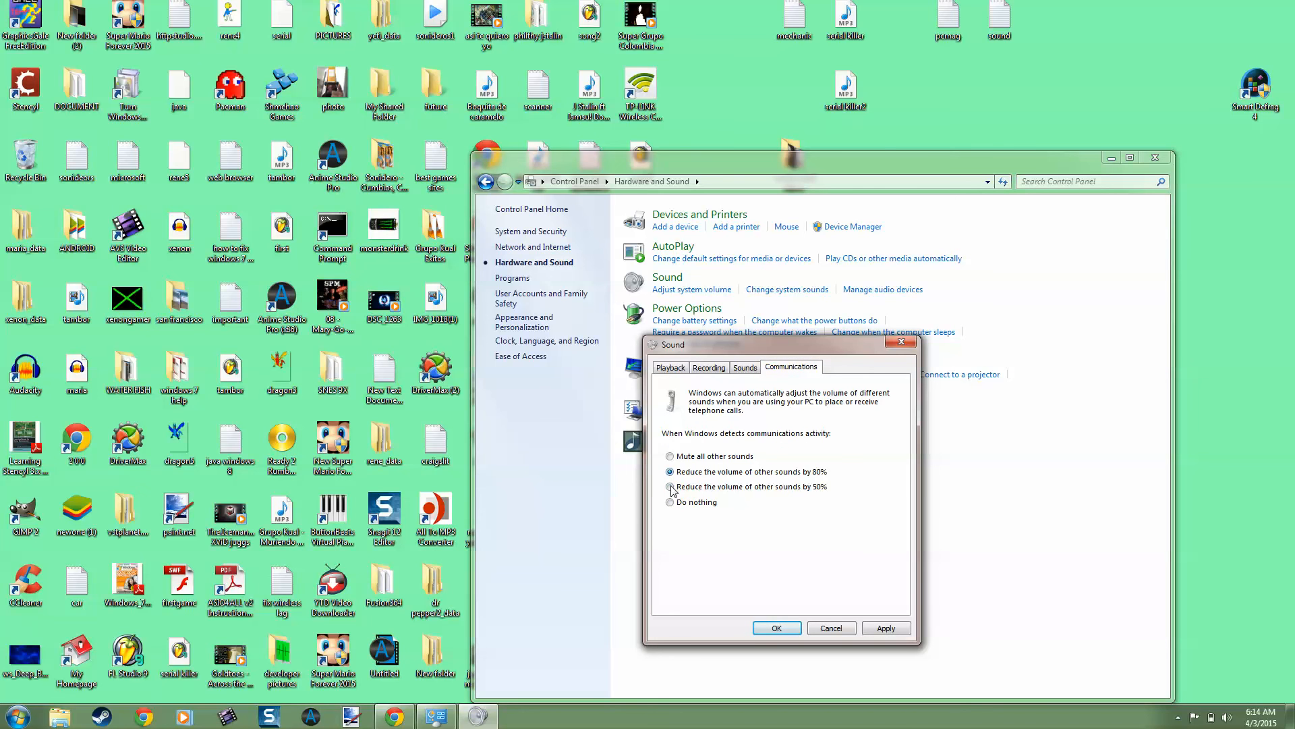
left_click(670, 502)
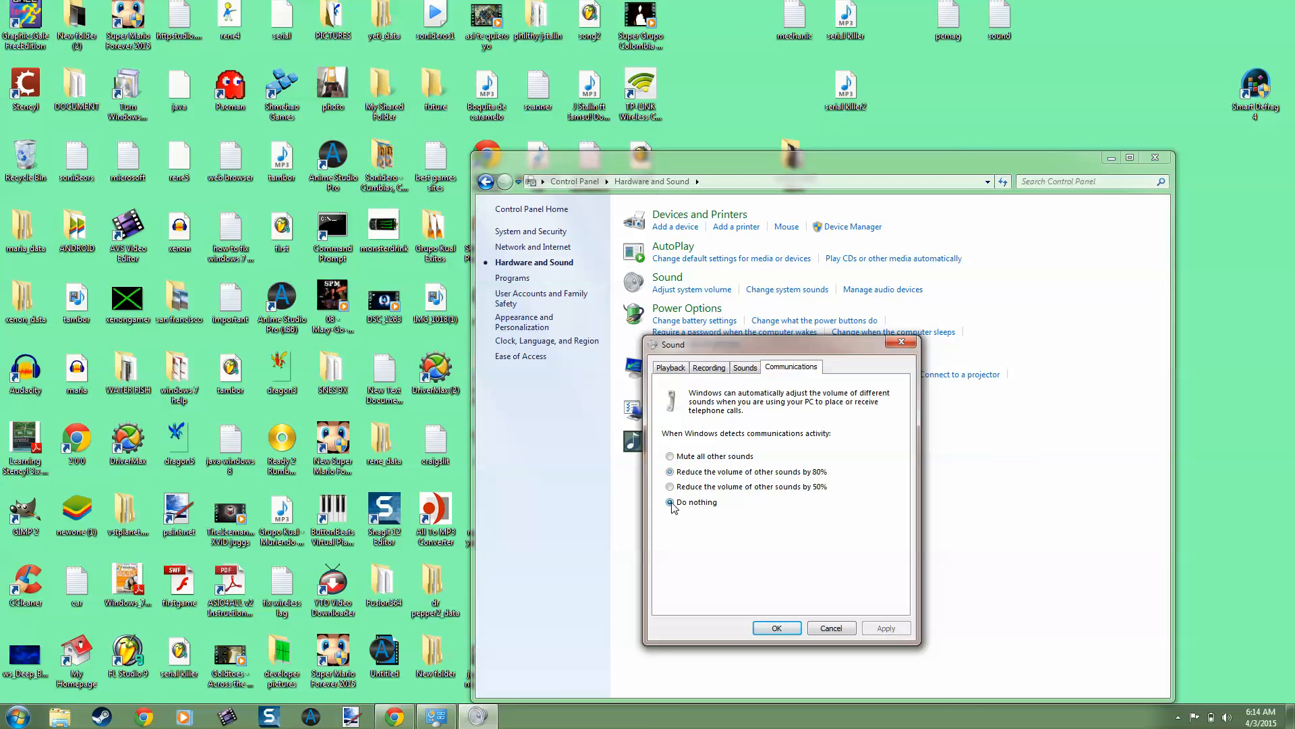
left_click(669, 502)
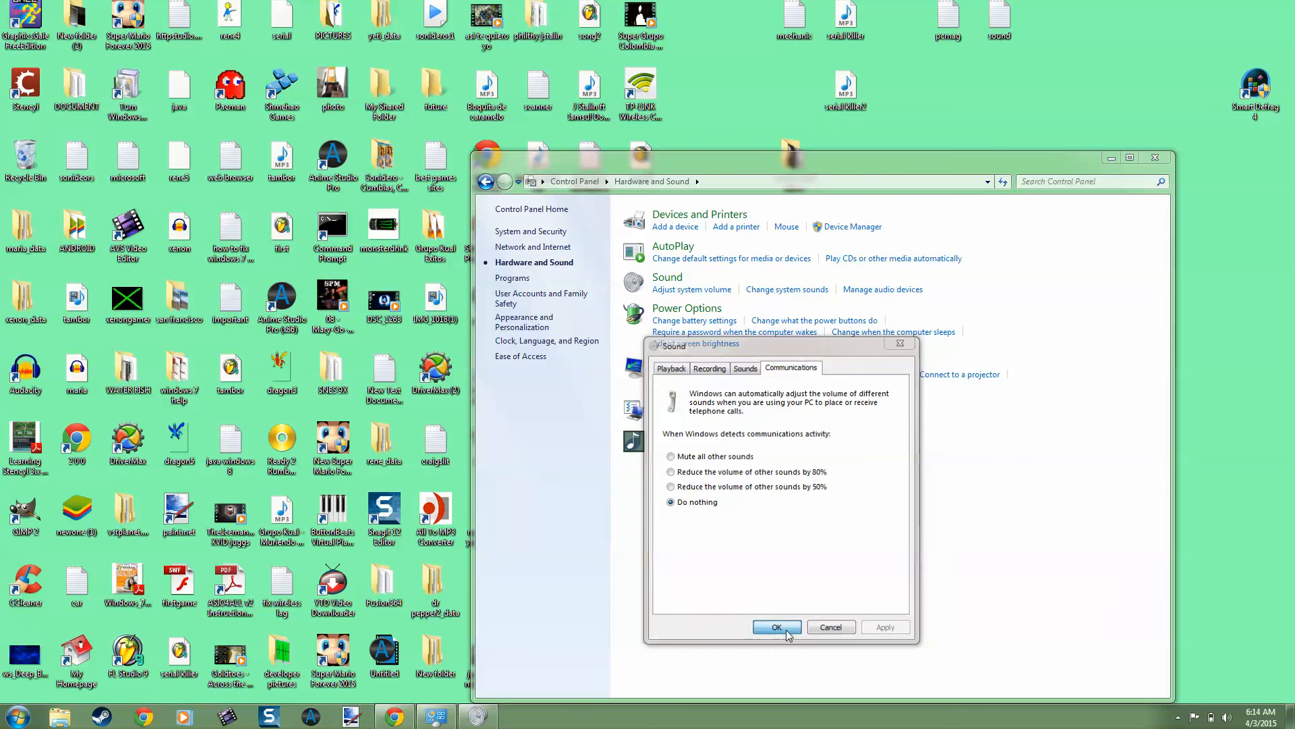
left_click(776, 627)
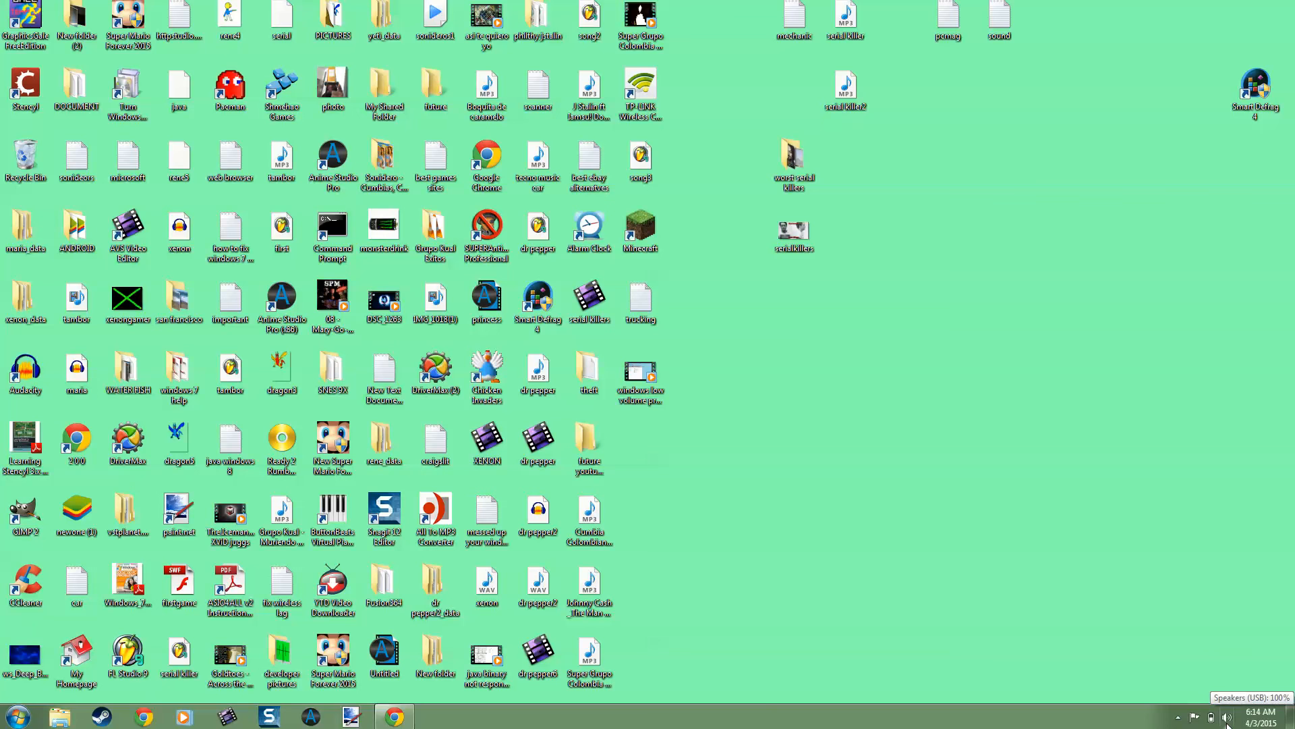
left_click(1227, 718)
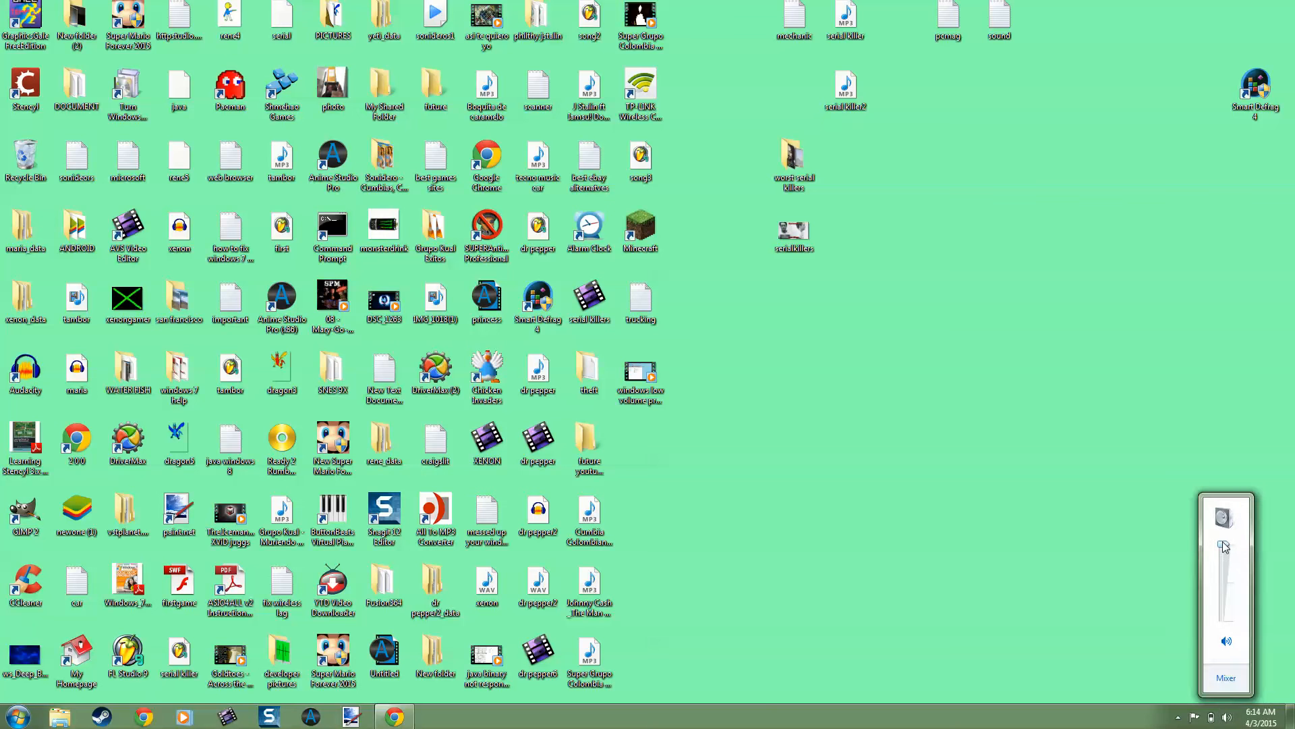